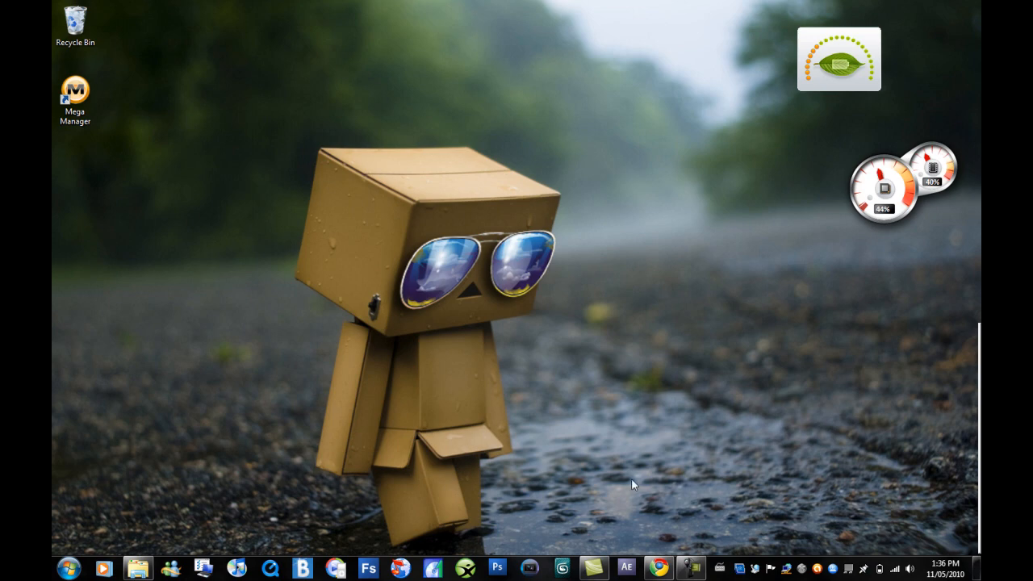
Launch Chrome showing the Video Copilot Designer Sound FX product page.
click(659, 565)
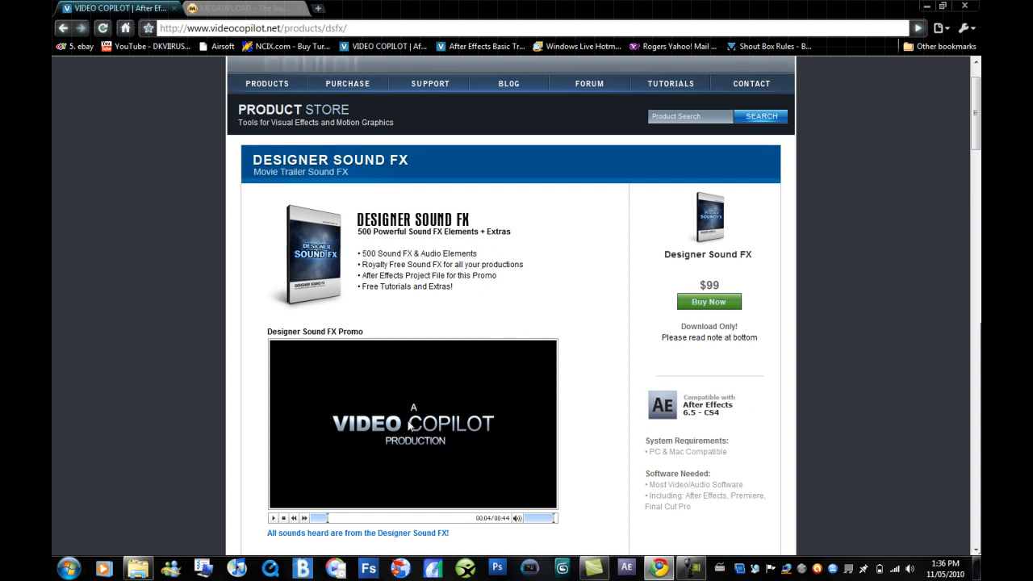
Switch to the MegaUpload download page for Designer Sound FX.rar (963.67 MB).
double_click(710, 284)
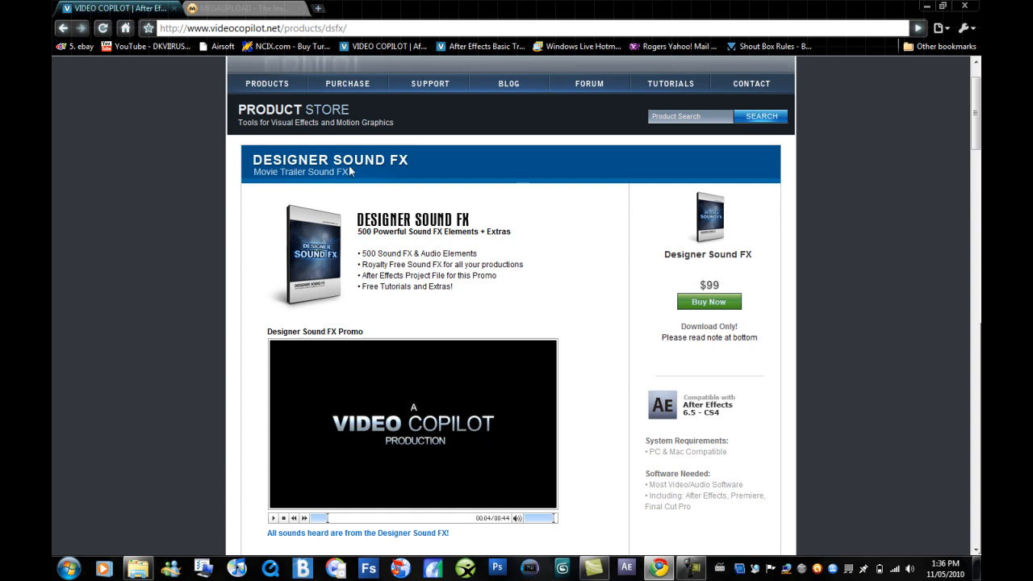
click(243, 14)
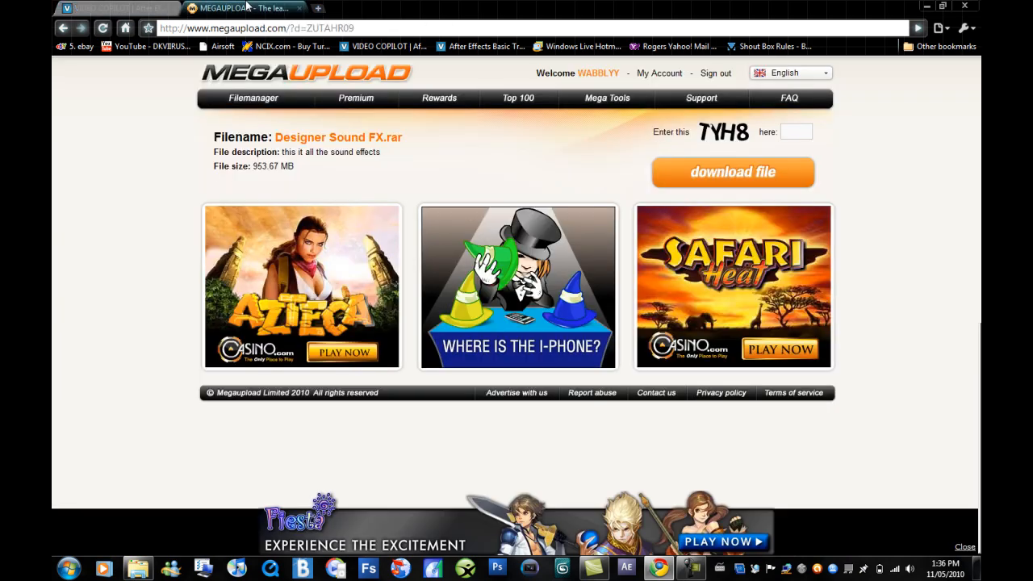
Enter the captcha code 'tyh8' and start the free download countdown.
click(798, 131)
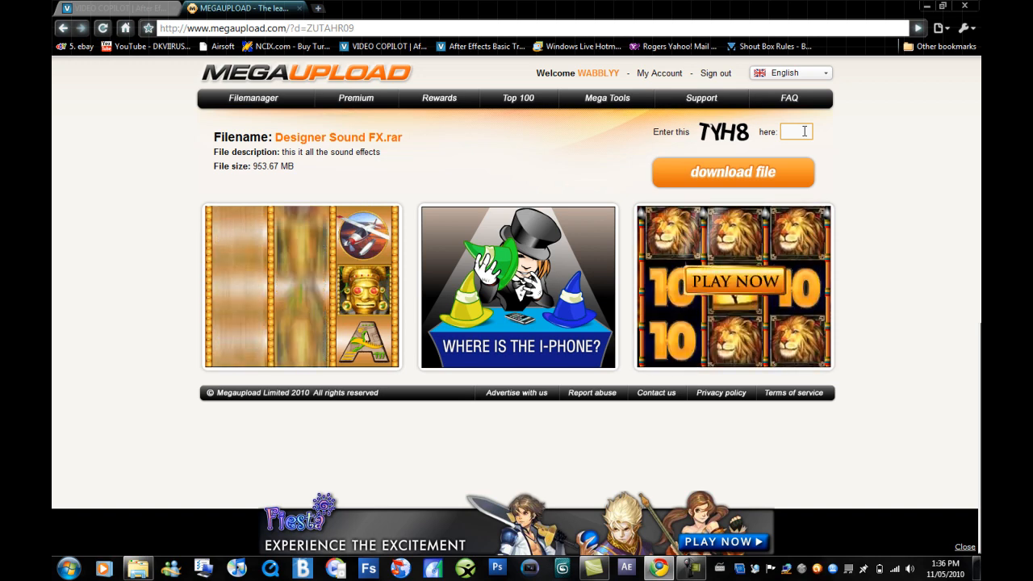
text(tyh)
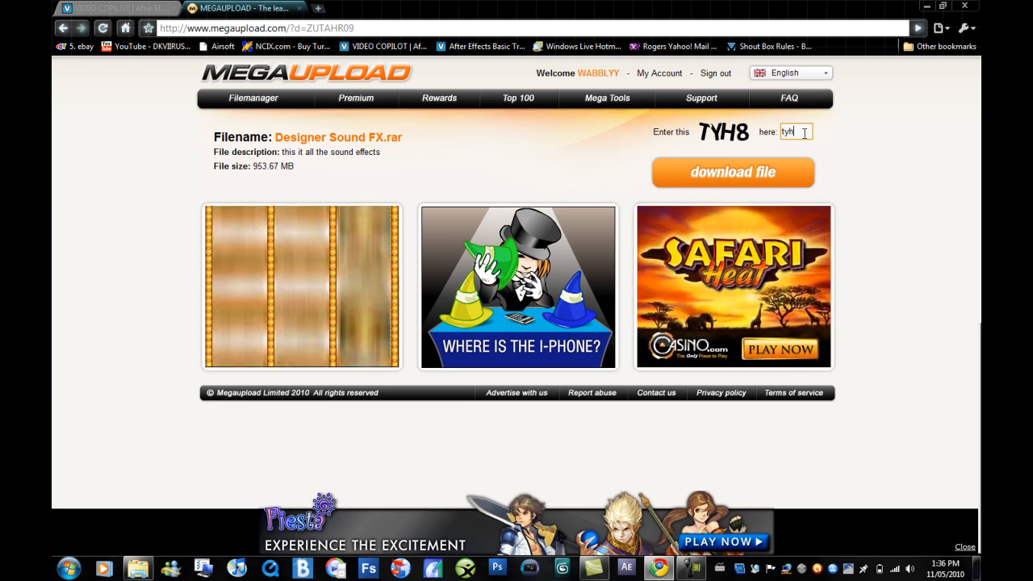
text(8)
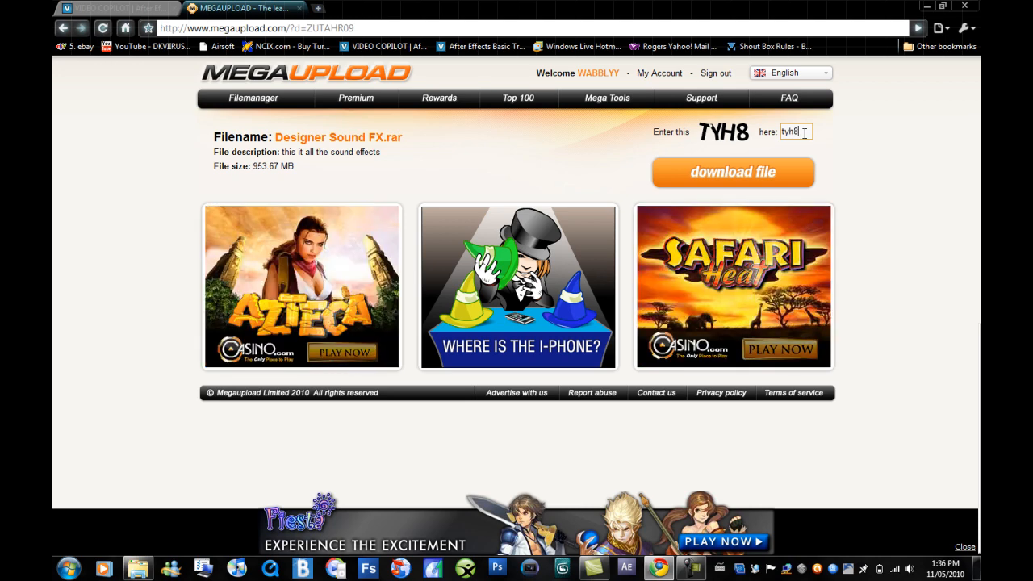
click(733, 171)
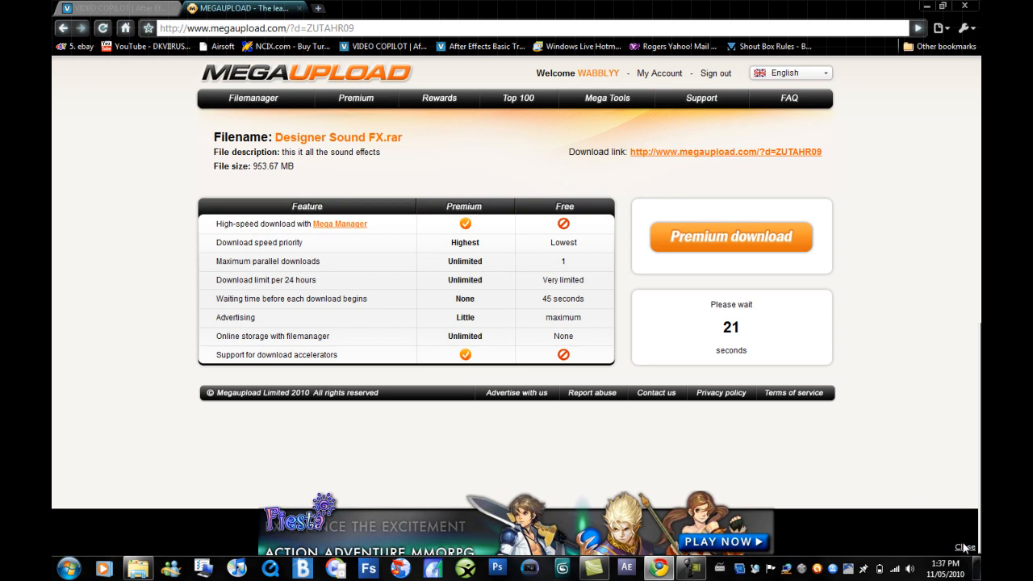
Bring up the Explorer library window listing the Designer Sound FX archive.
click(966, 542)
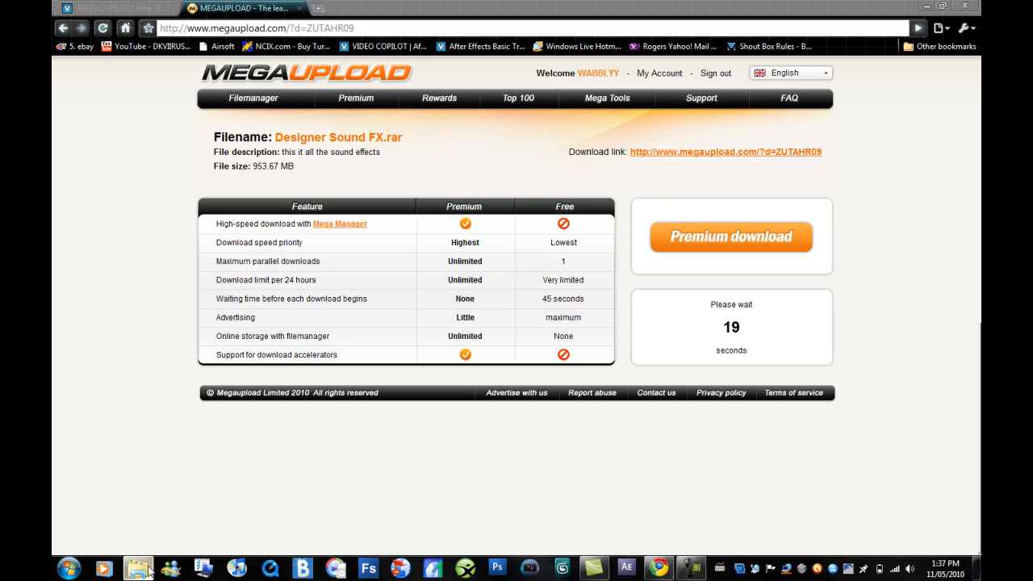
click(139, 567)
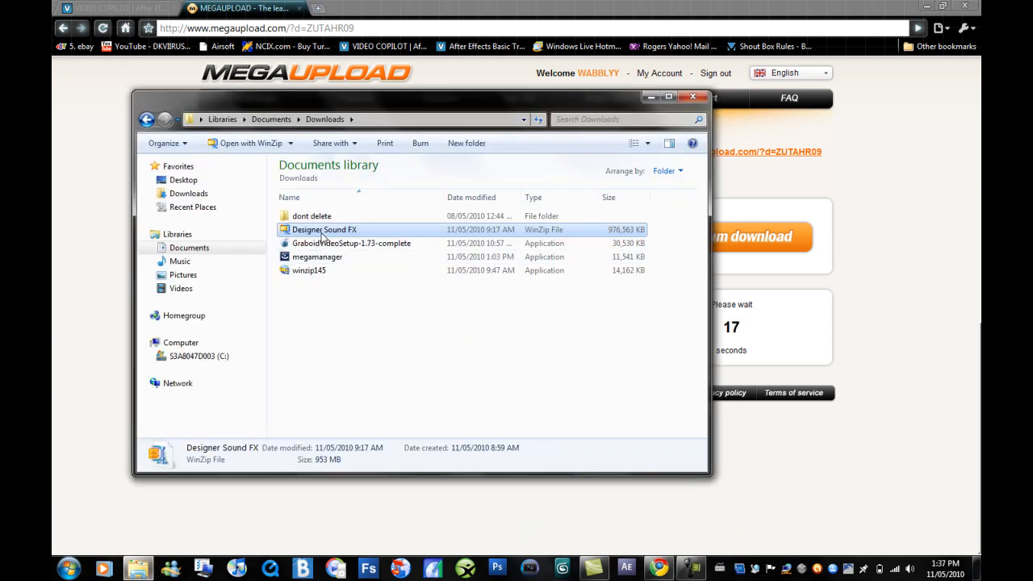
mouse_move(578, 242)
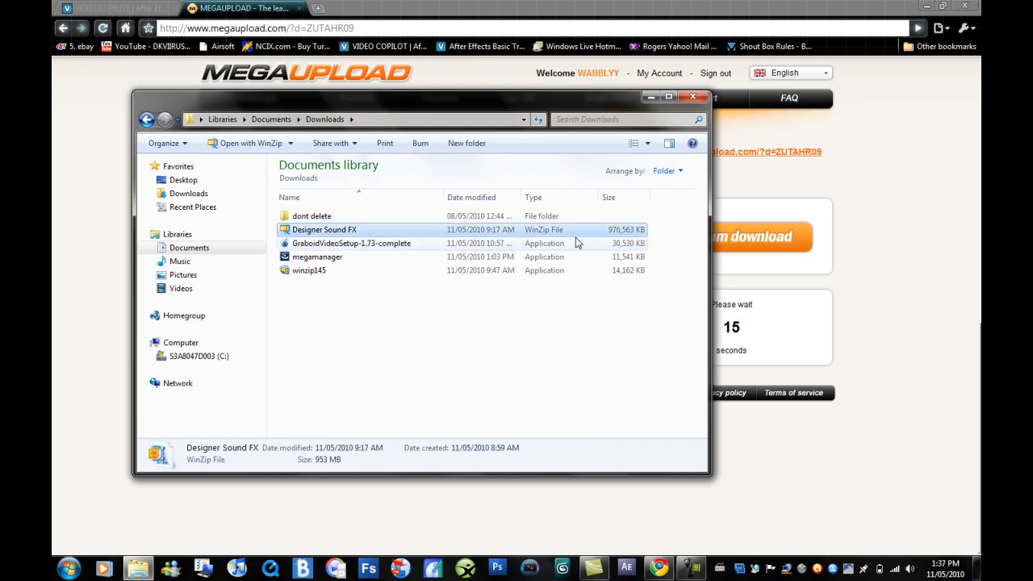
mouse_move(548, 234)
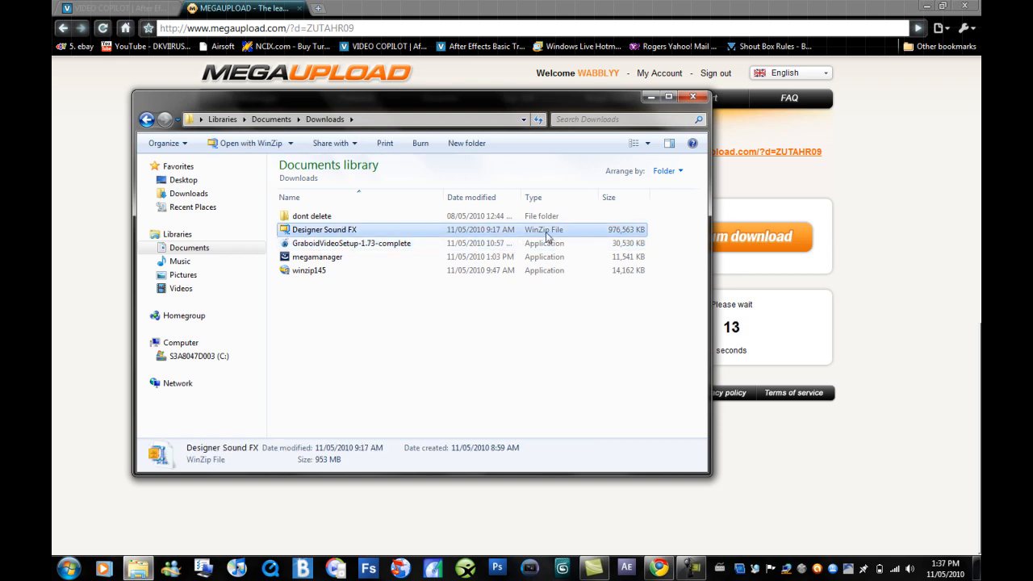
mouse_move(330, 234)
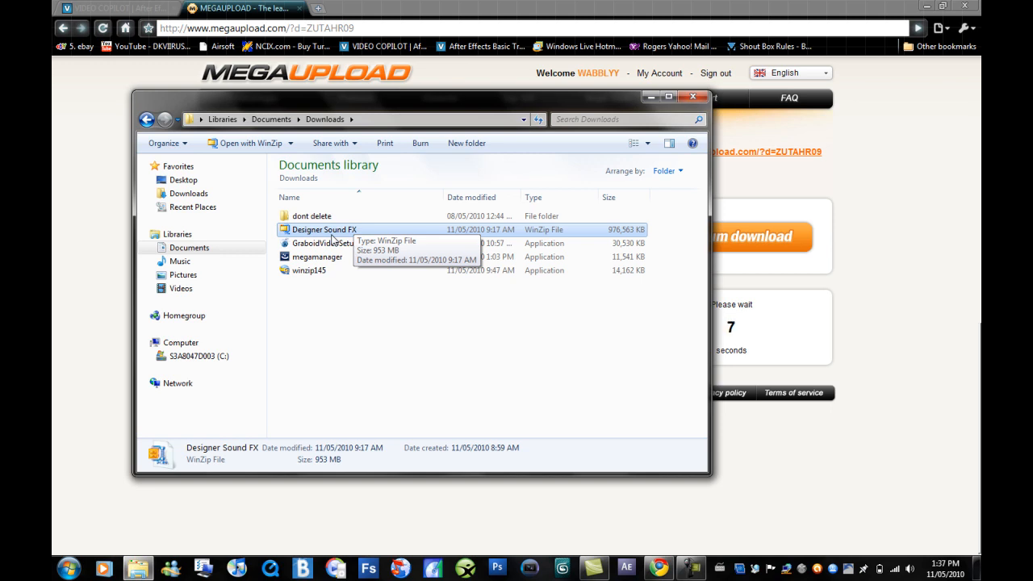
Switch Explorer to the Music library.
click(179, 261)
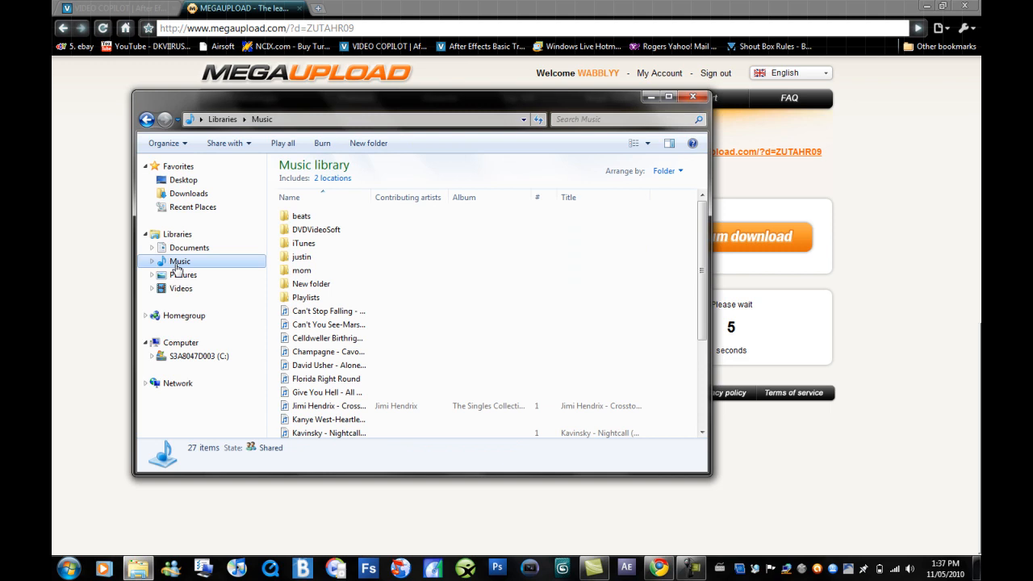
Navigate through New folder into the inner extracted Designer Sound FX folder.
double_click(312, 284)
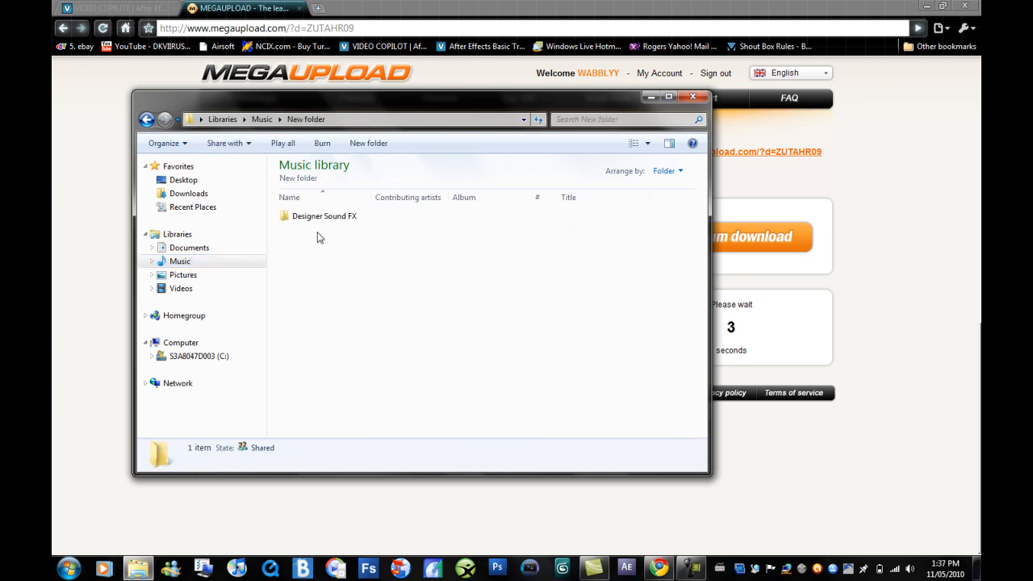
double_click(326, 216)
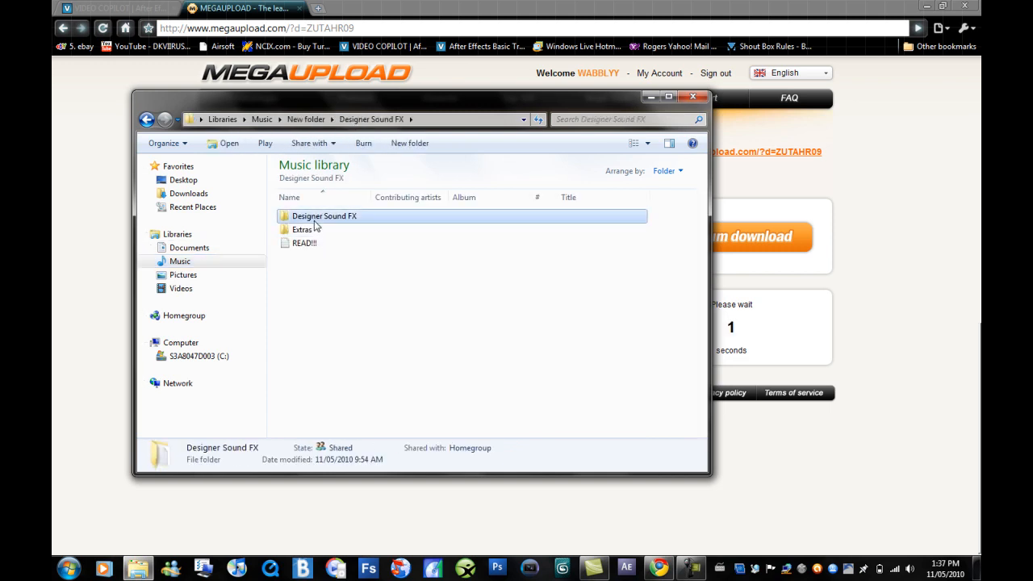
double_click(321, 216)
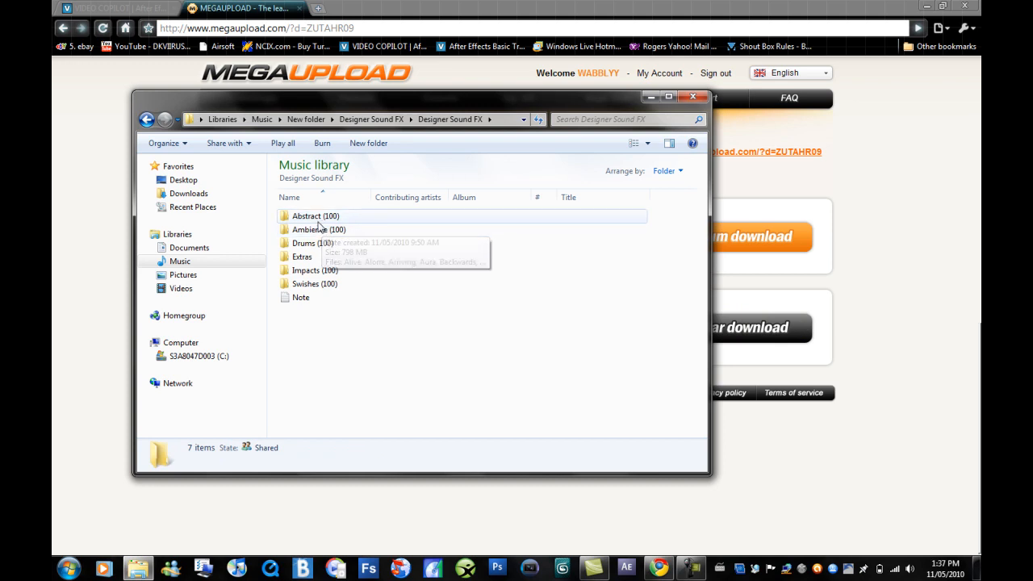
Browse the Swishes (100) and Impacts (100) folders, returning to the category list each time.
double_click(314, 284)
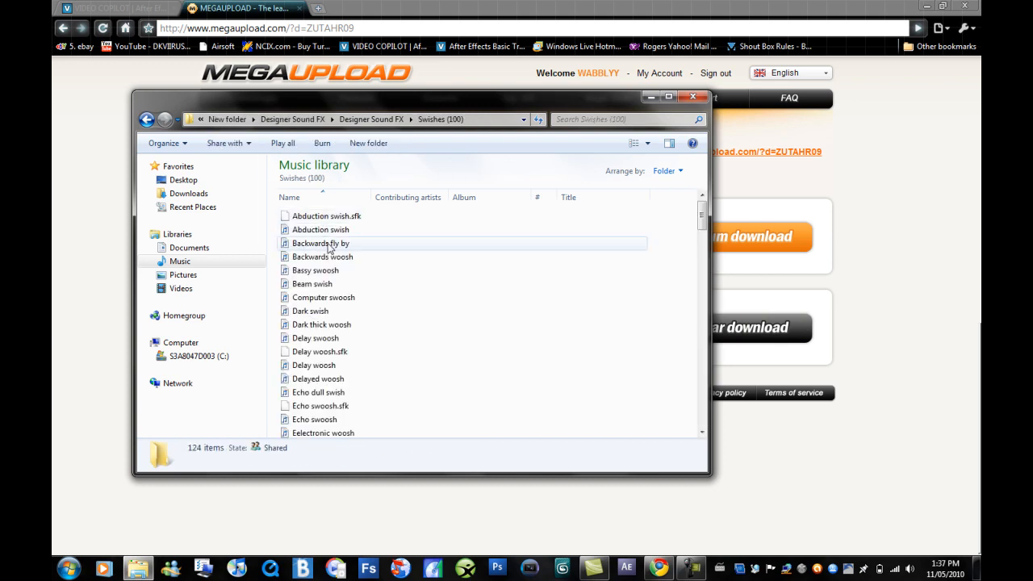
scroll(down, 3)
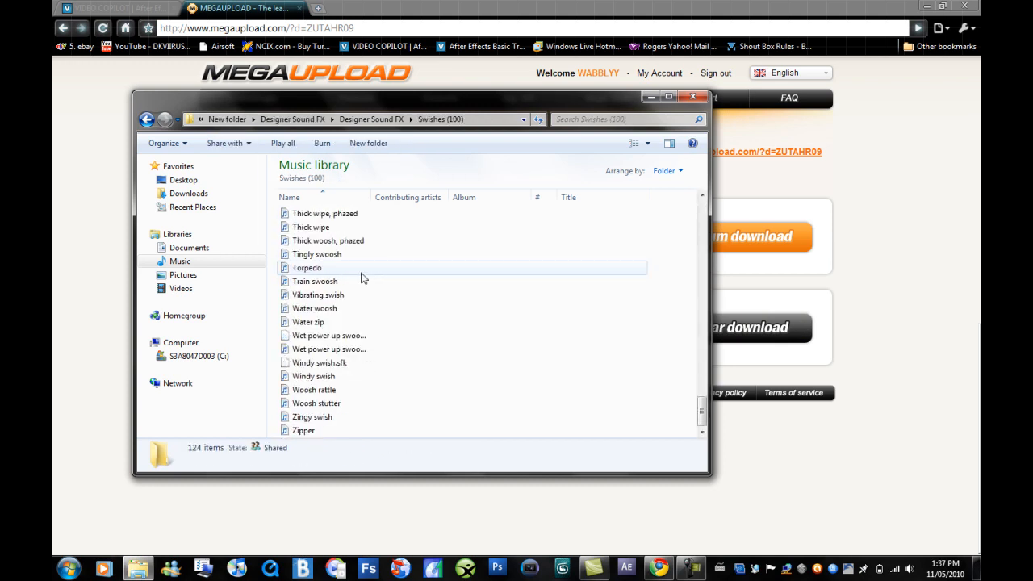
click(148, 119)
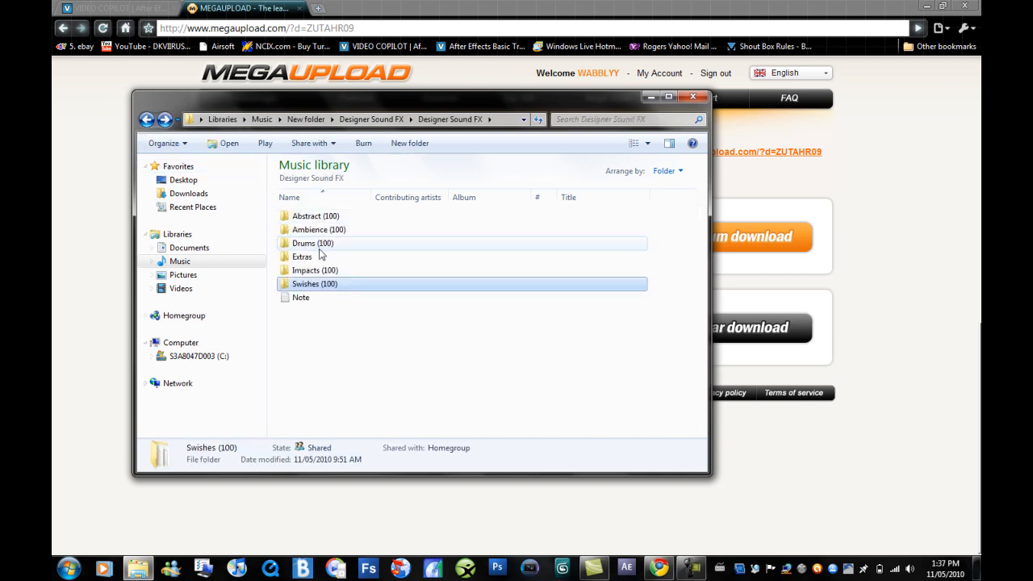
double_click(313, 269)
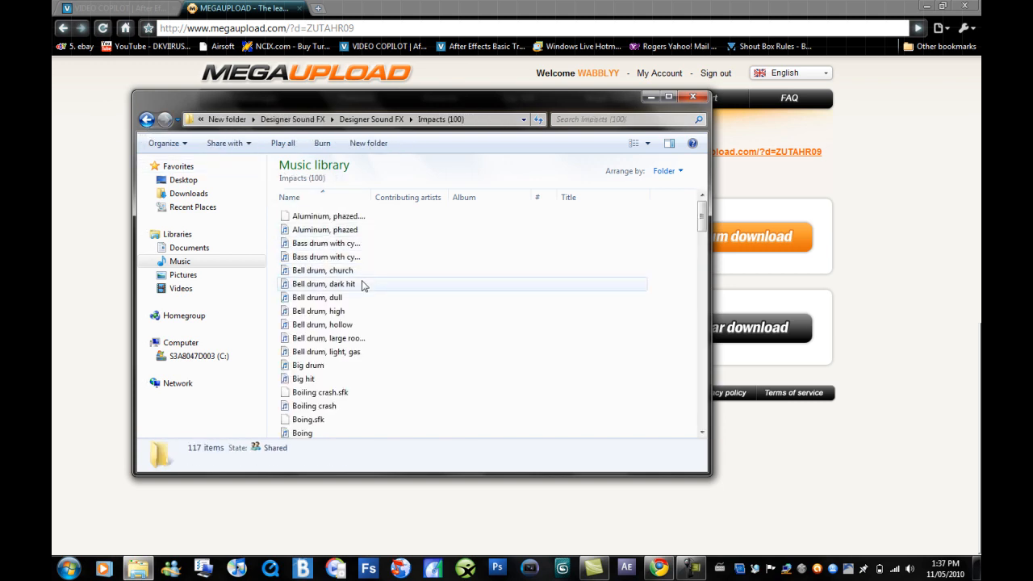
scroll(down, 3)
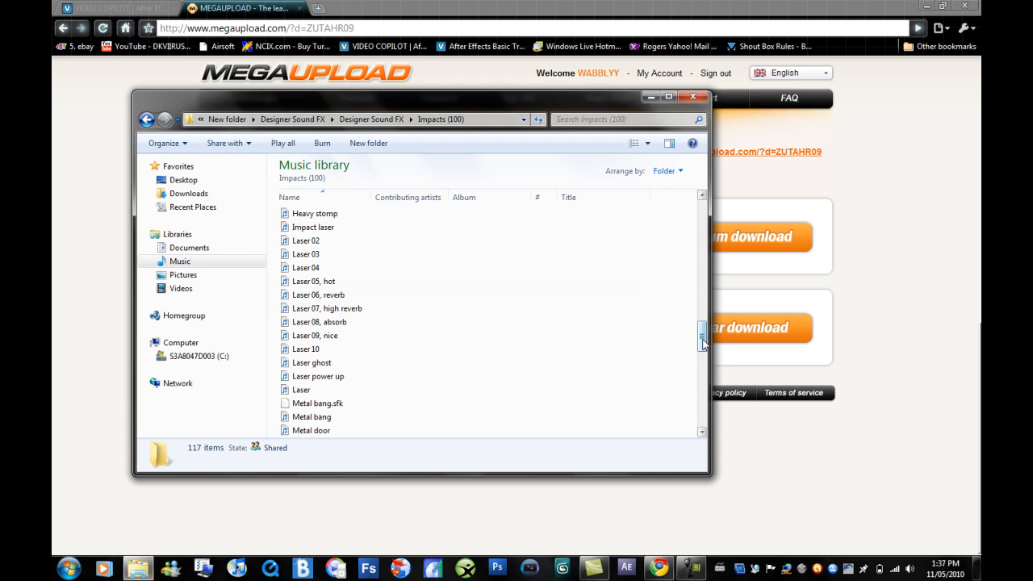
scroll(down, 3)
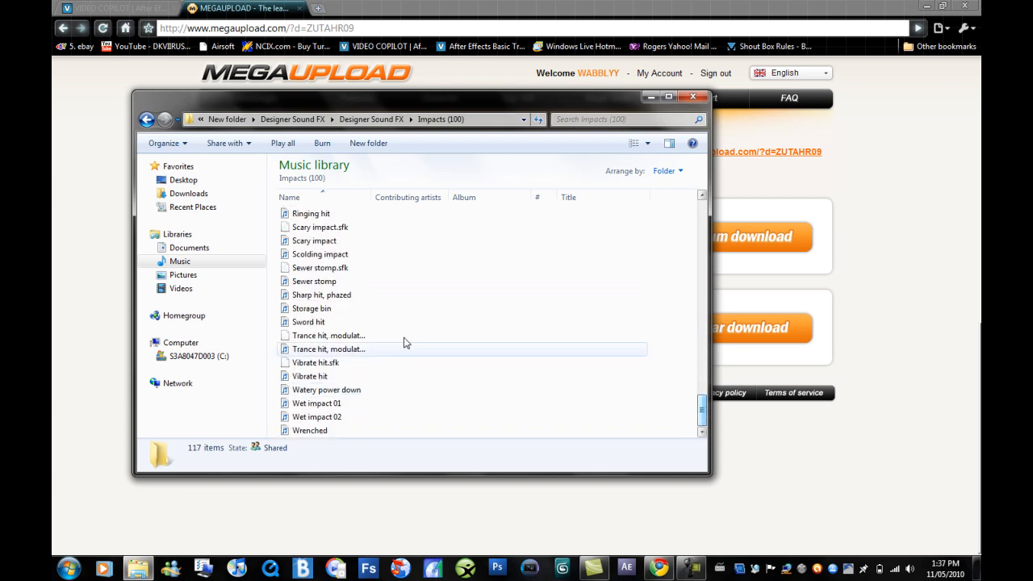
click(149, 120)
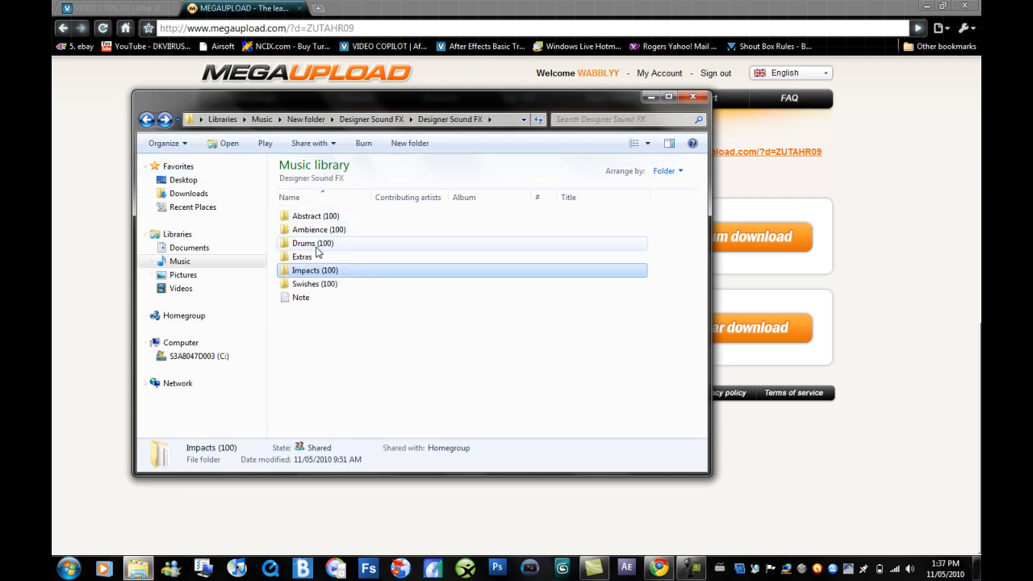
Look into Drums (100), select Abstract (100), then close Explorer leaving the MegaUpload page.
double_click(310, 242)
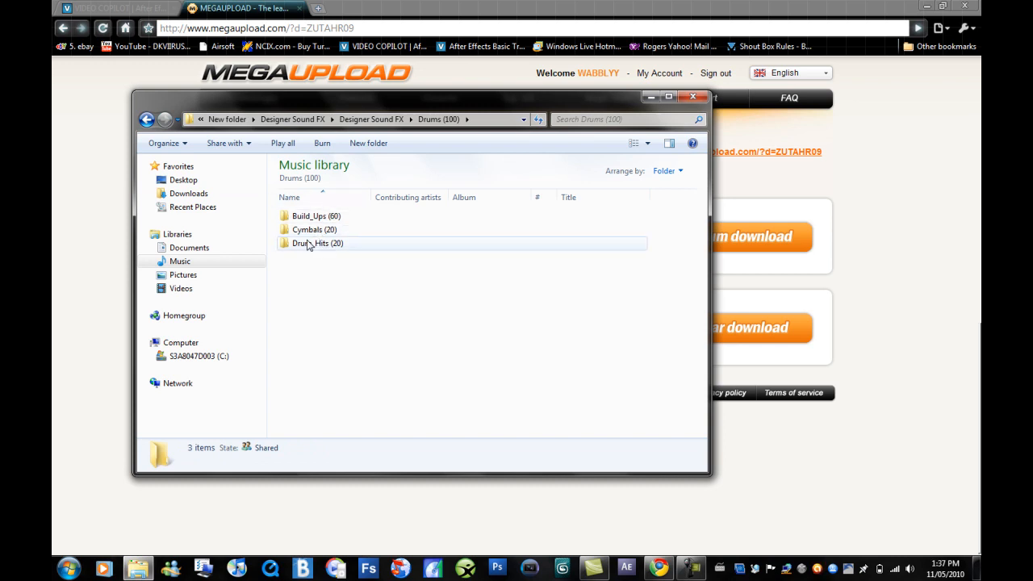
click(149, 119)
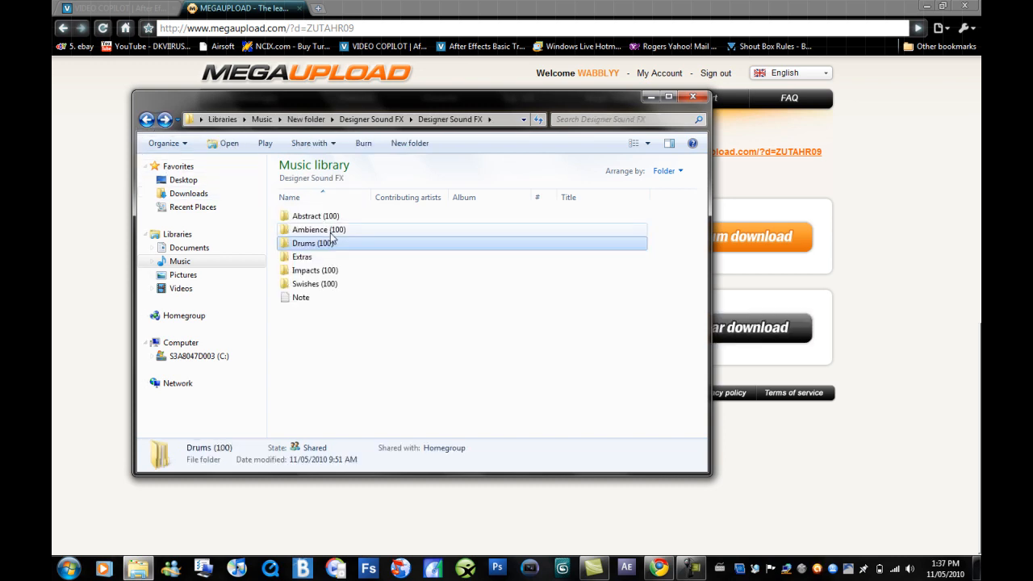
click(329, 216)
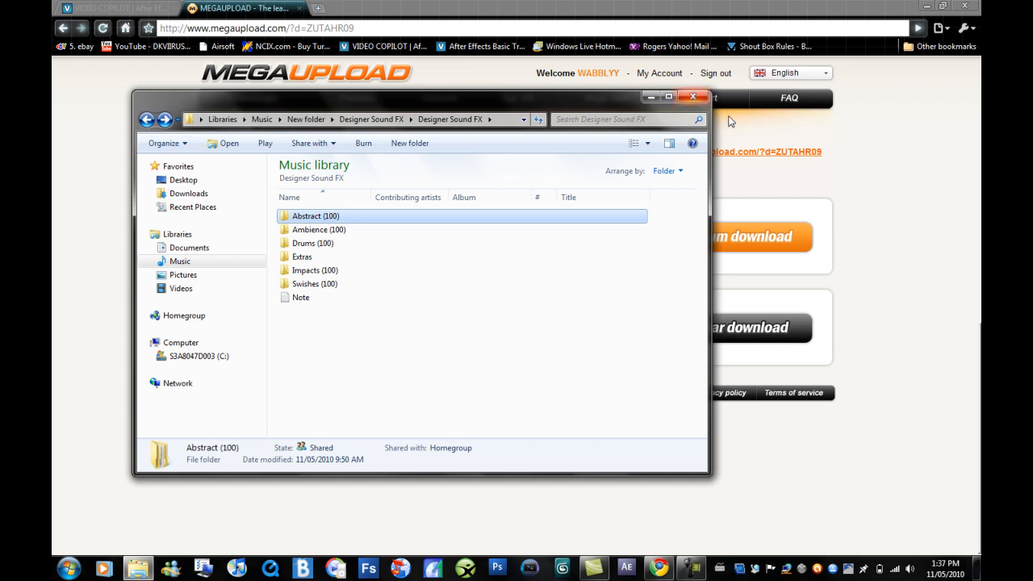
mouse_move(807, 126)
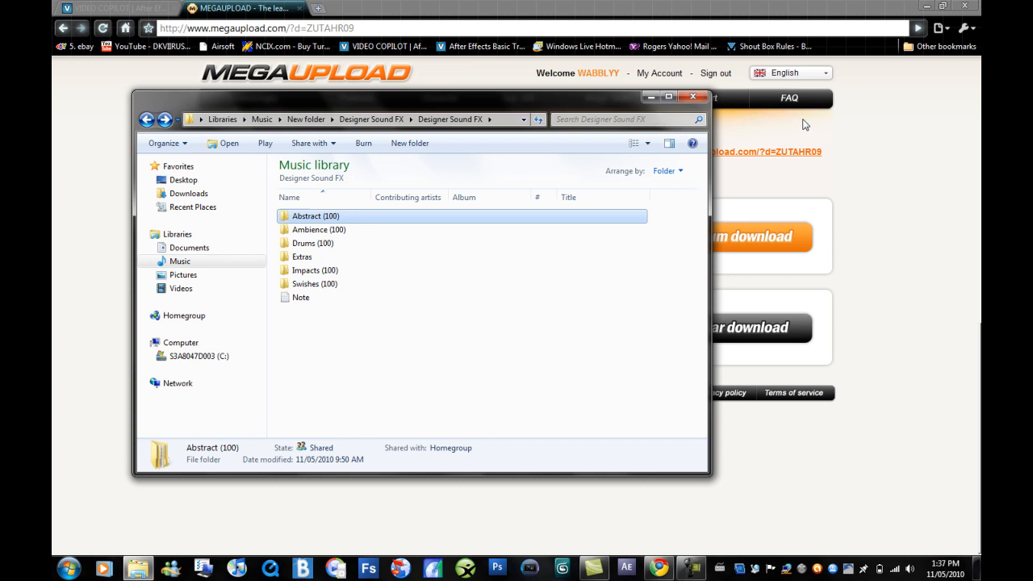
mouse_move(692, 97)
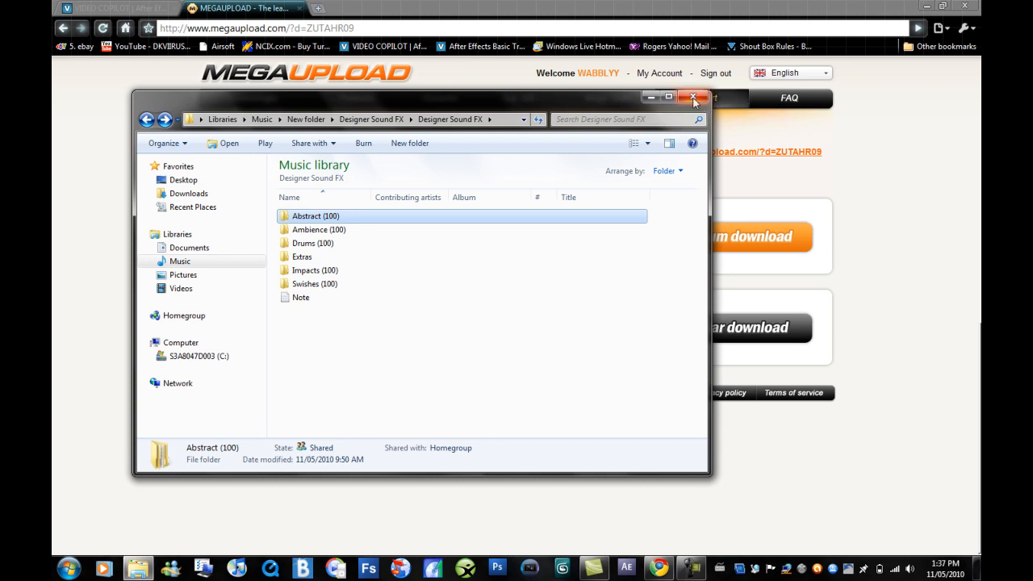
mouse_move(694, 99)
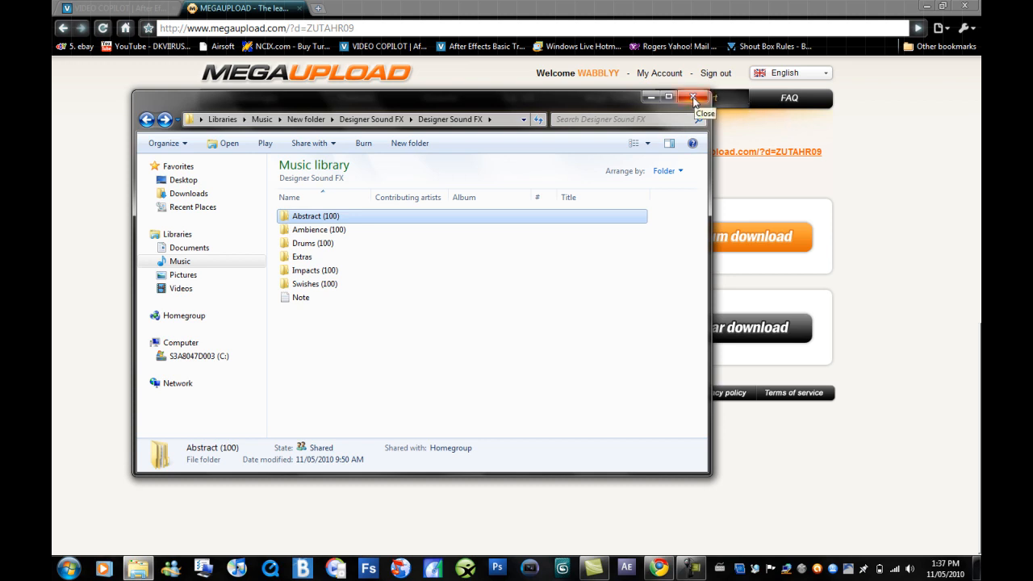
click(695, 97)
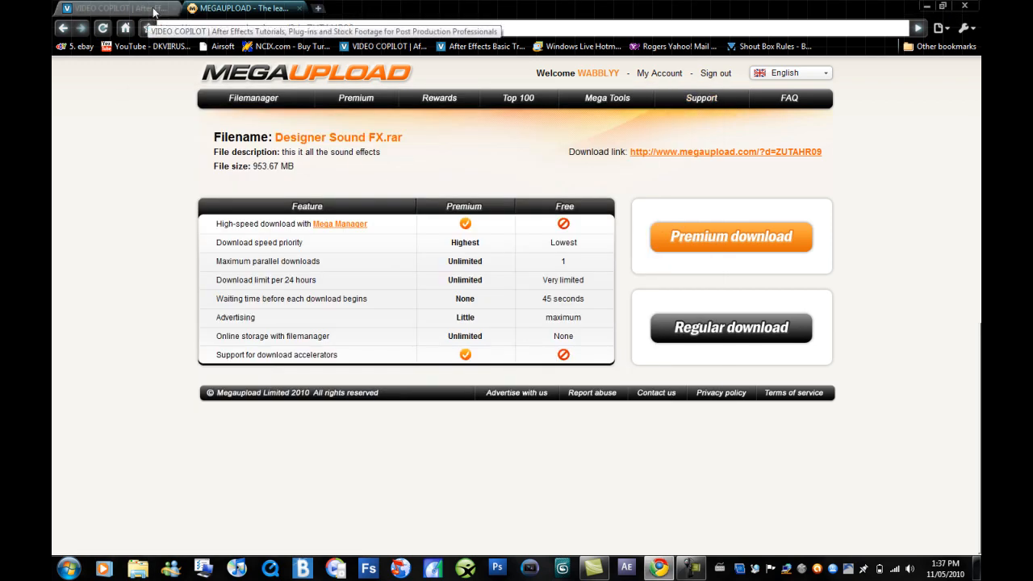